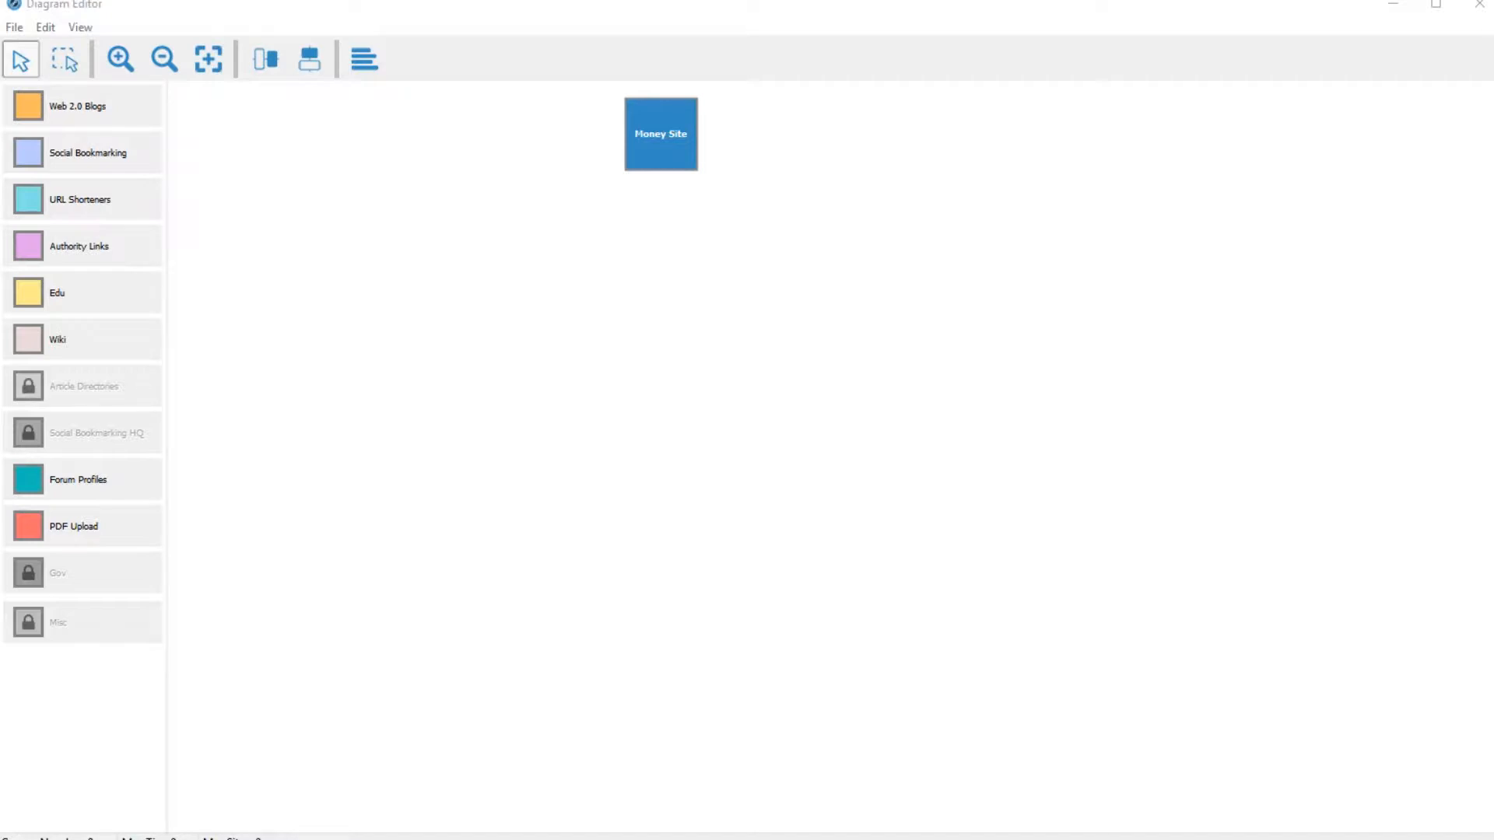
Step: Add a Web 2.0 Blogs (1) node beneath Money Site, linked to it by an arrow
left_click(81, 246)
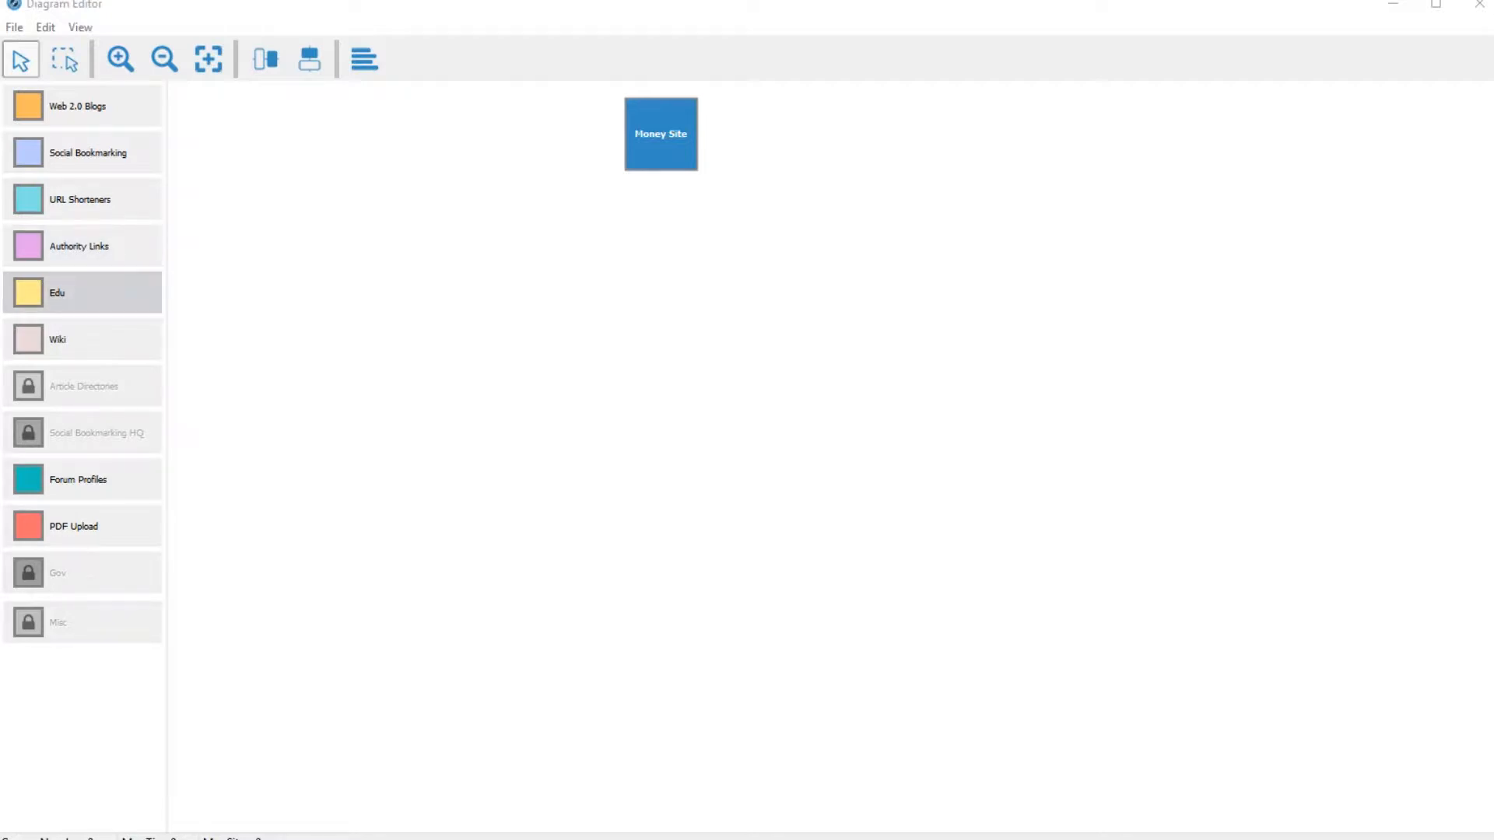
left_click(83, 526)
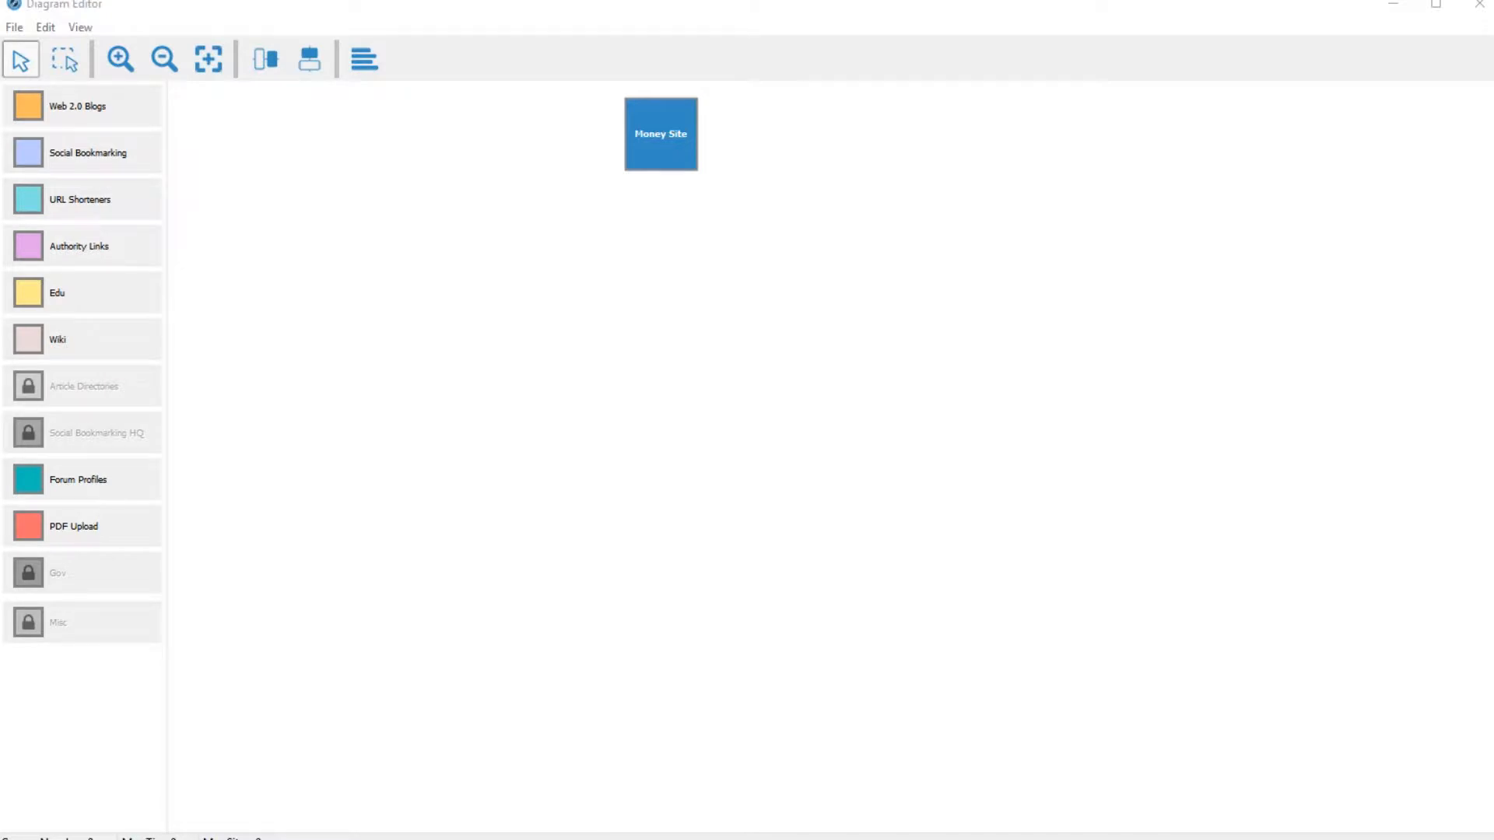
left_click(83, 153)
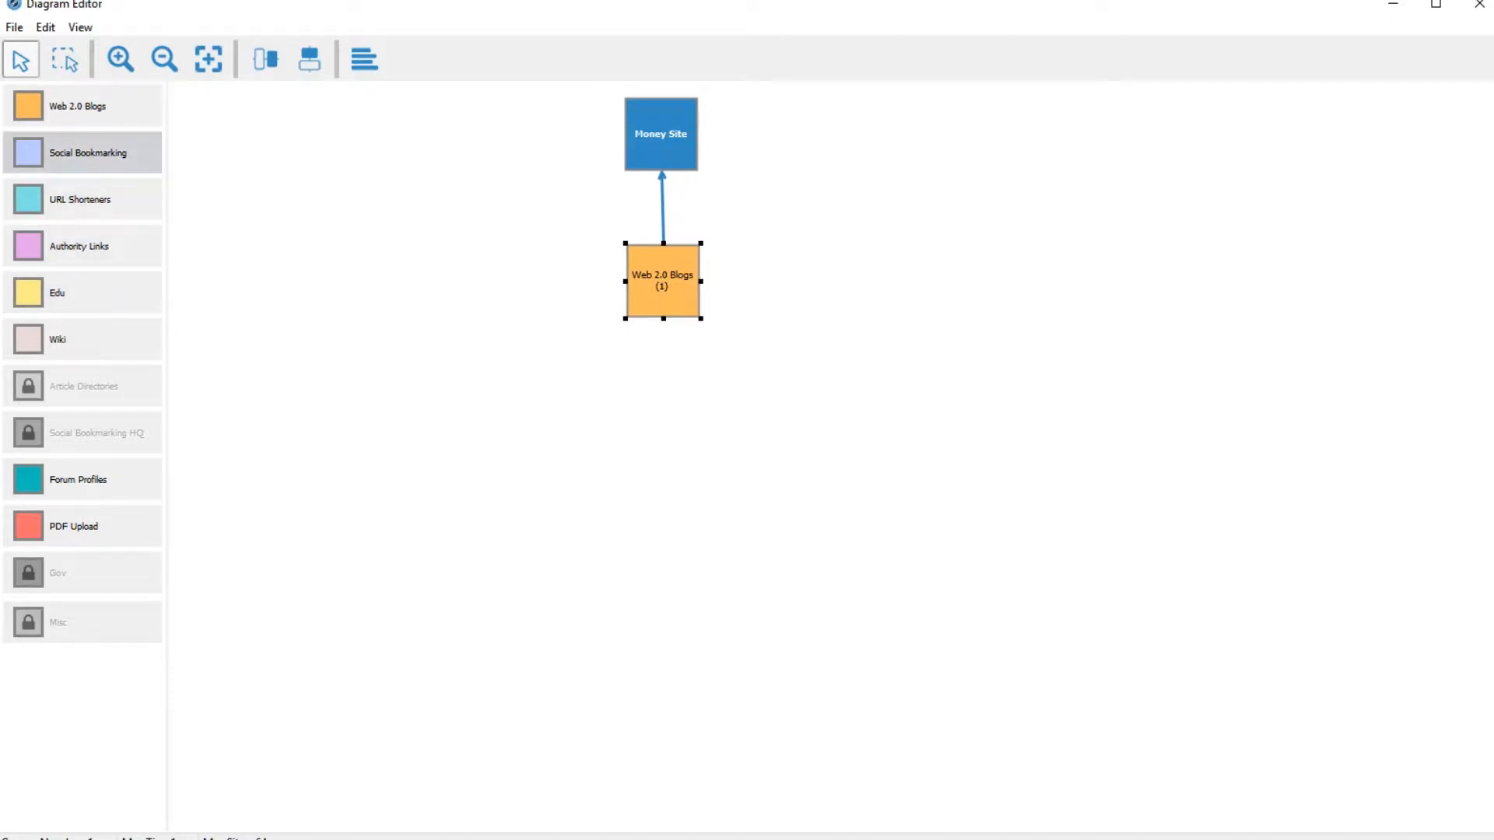
Step: Place Social Bookmarking (1) linked to Money Site and Social Bookmarking (2) beneath Web 2.0 Blogs
left_click_drag(81, 153, 591, 294)
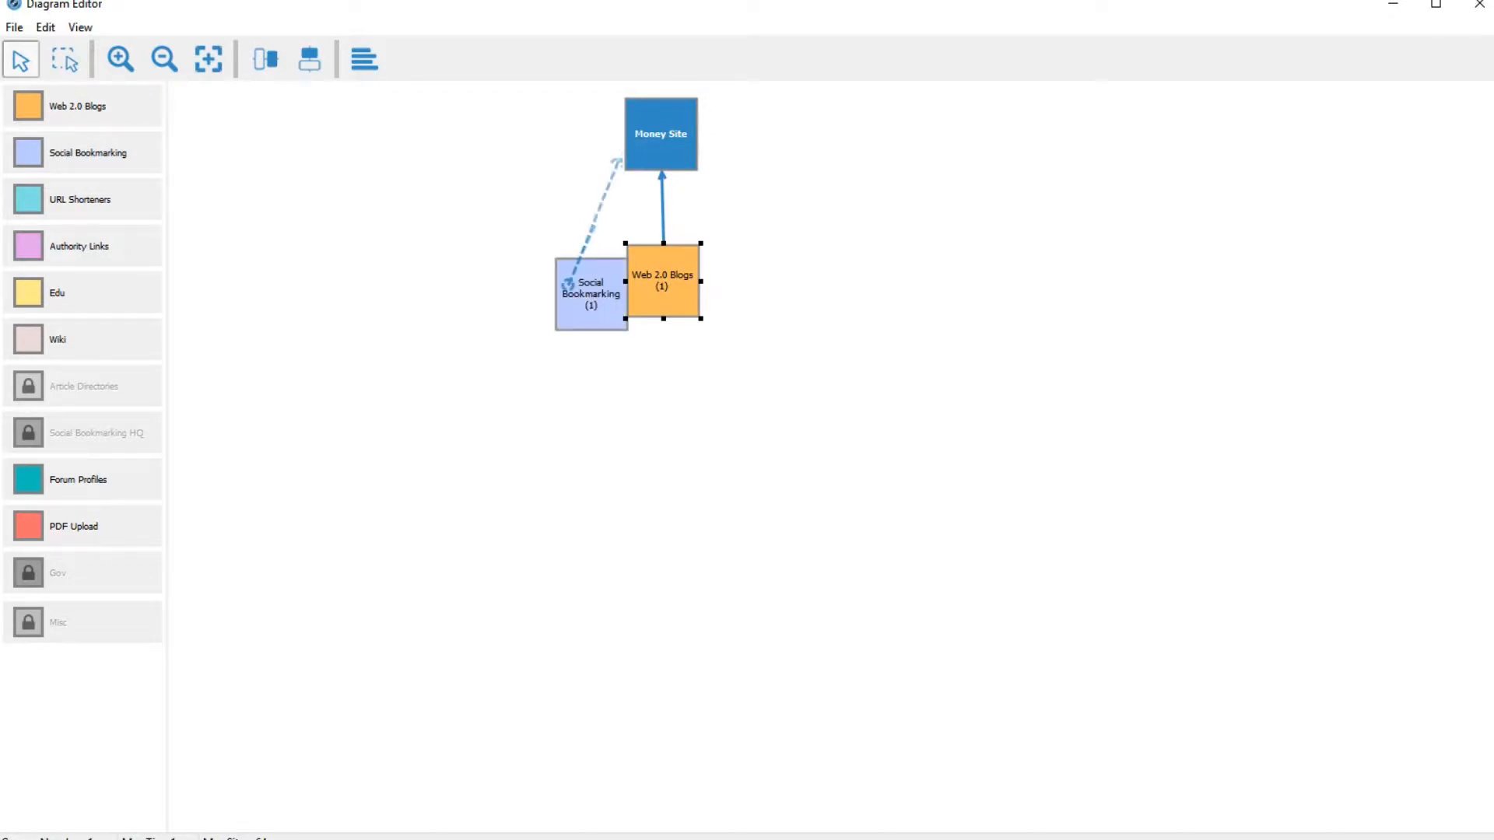
left_click_drag(591, 293, 574, 279)
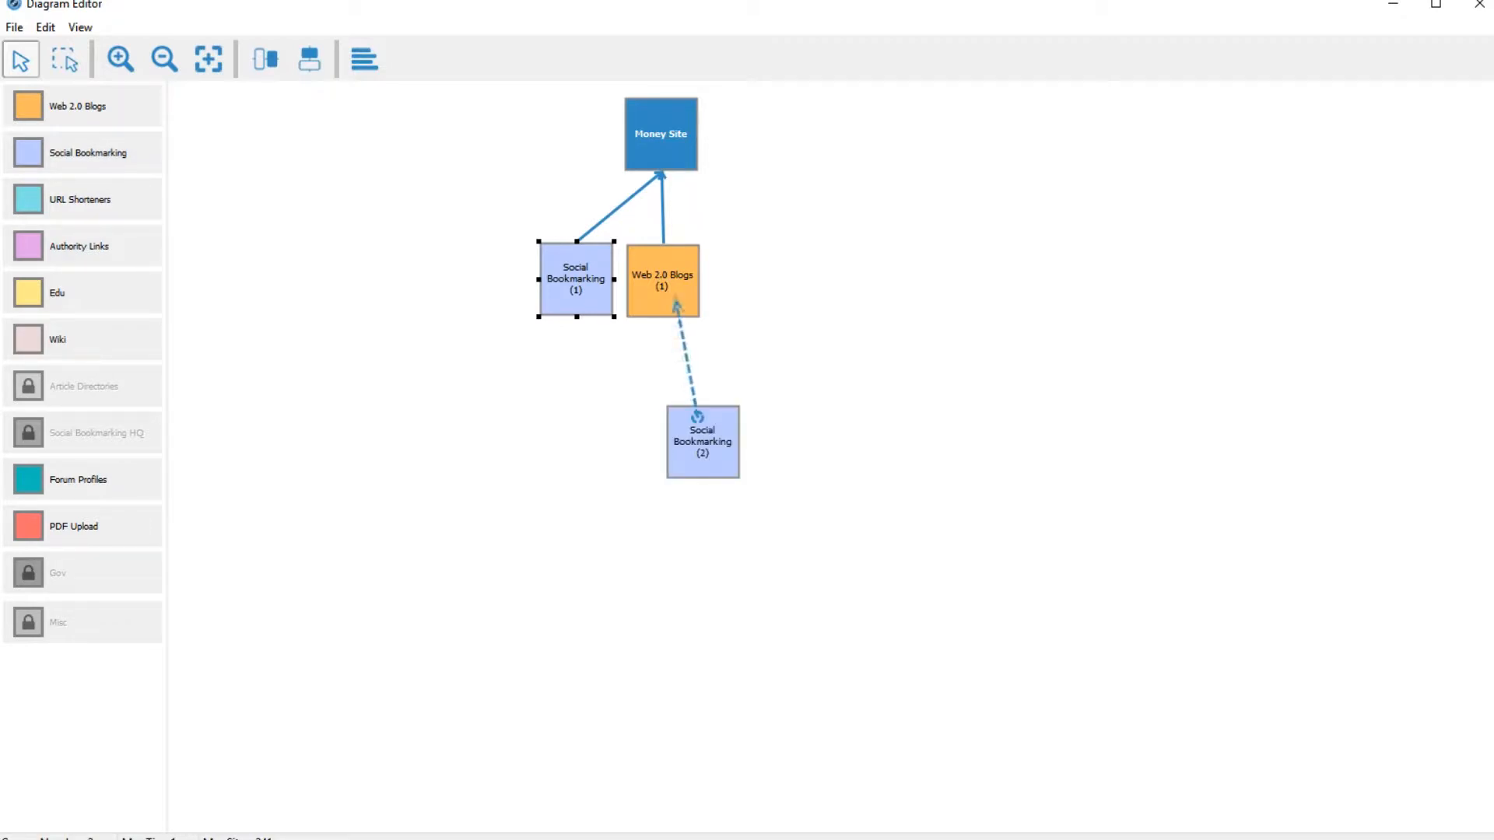
left_click_drag(701, 440, 661, 403)
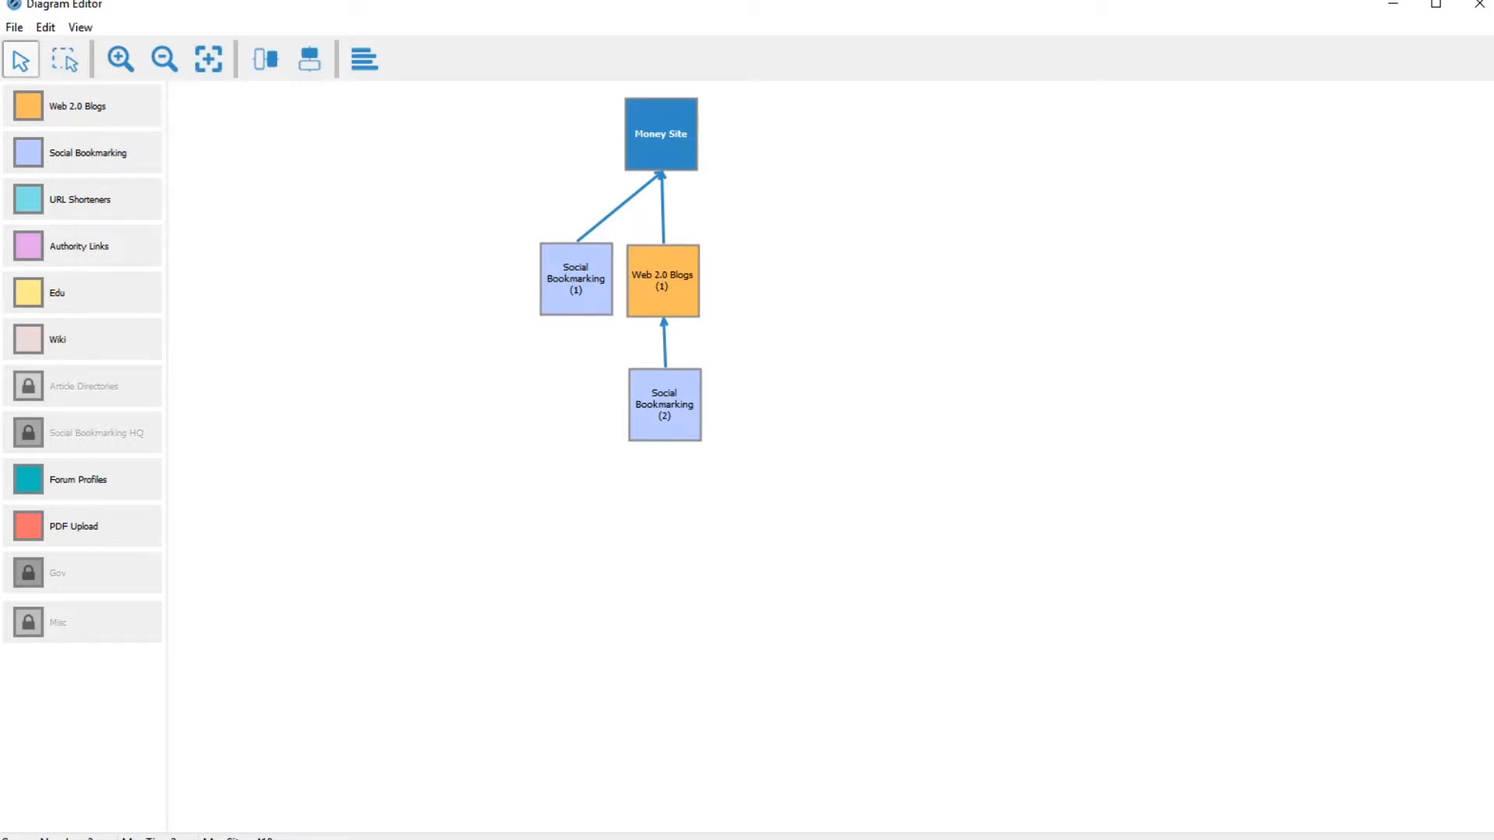
Step: Add an unlinked URL Shortener (1) node to the canvas
left_click(576, 278)
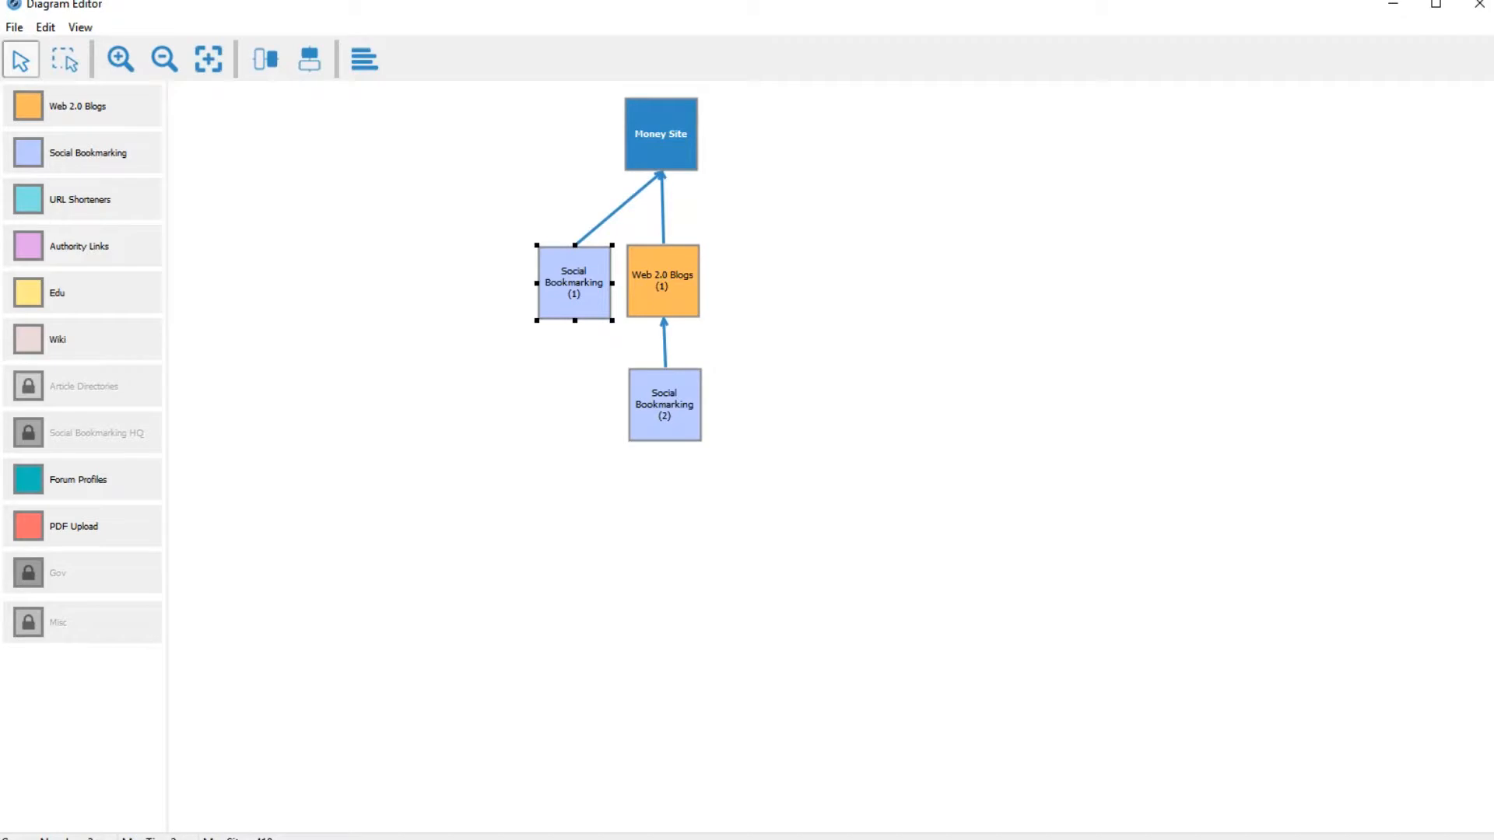
left_click(82, 198)
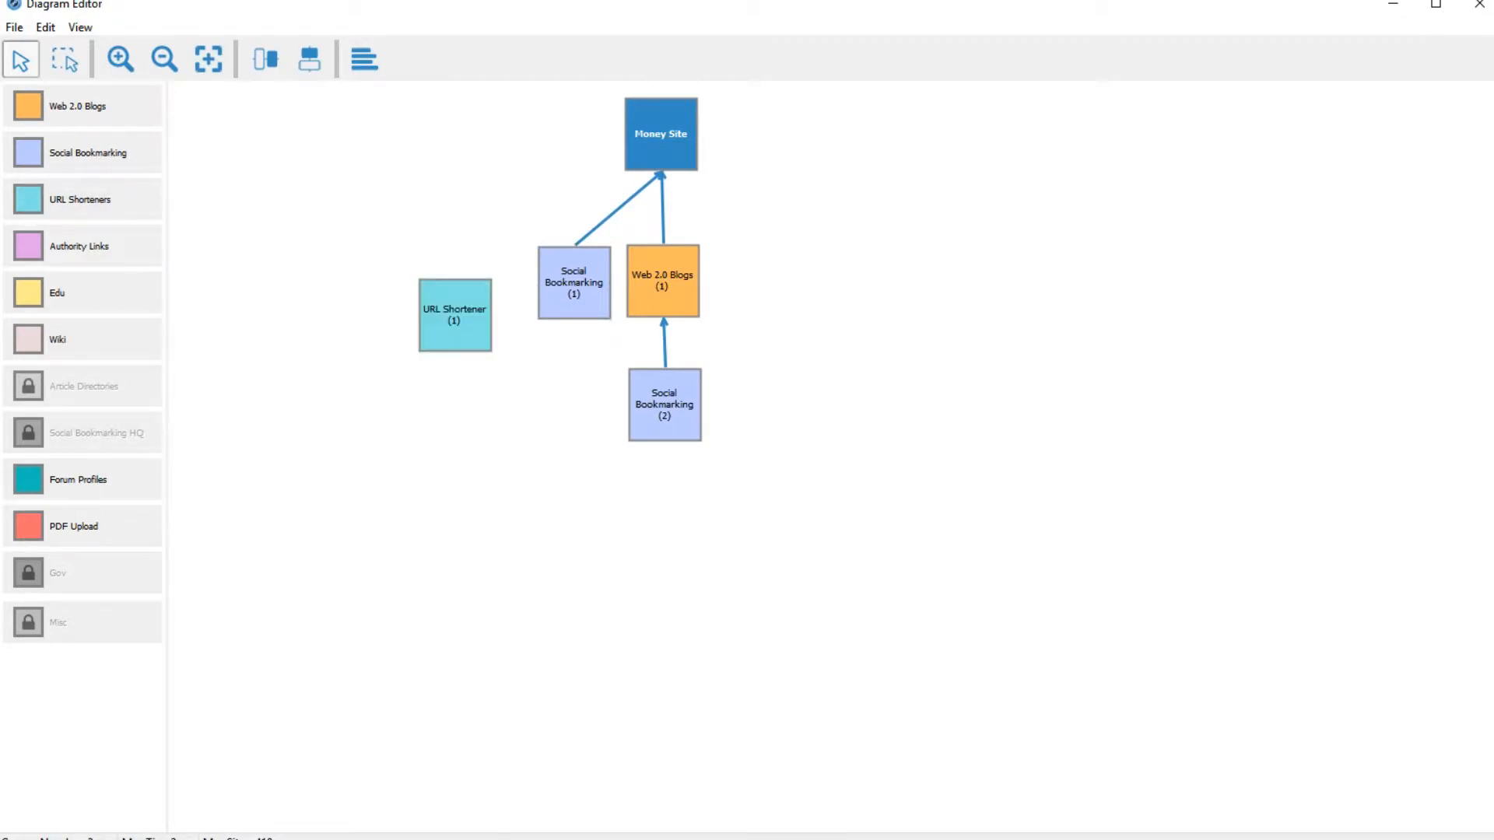
Step: Link URL Shortener (1) beneath Social Bookmarking (2) and settle its position
left_click_drag(455, 316, 480, 288)
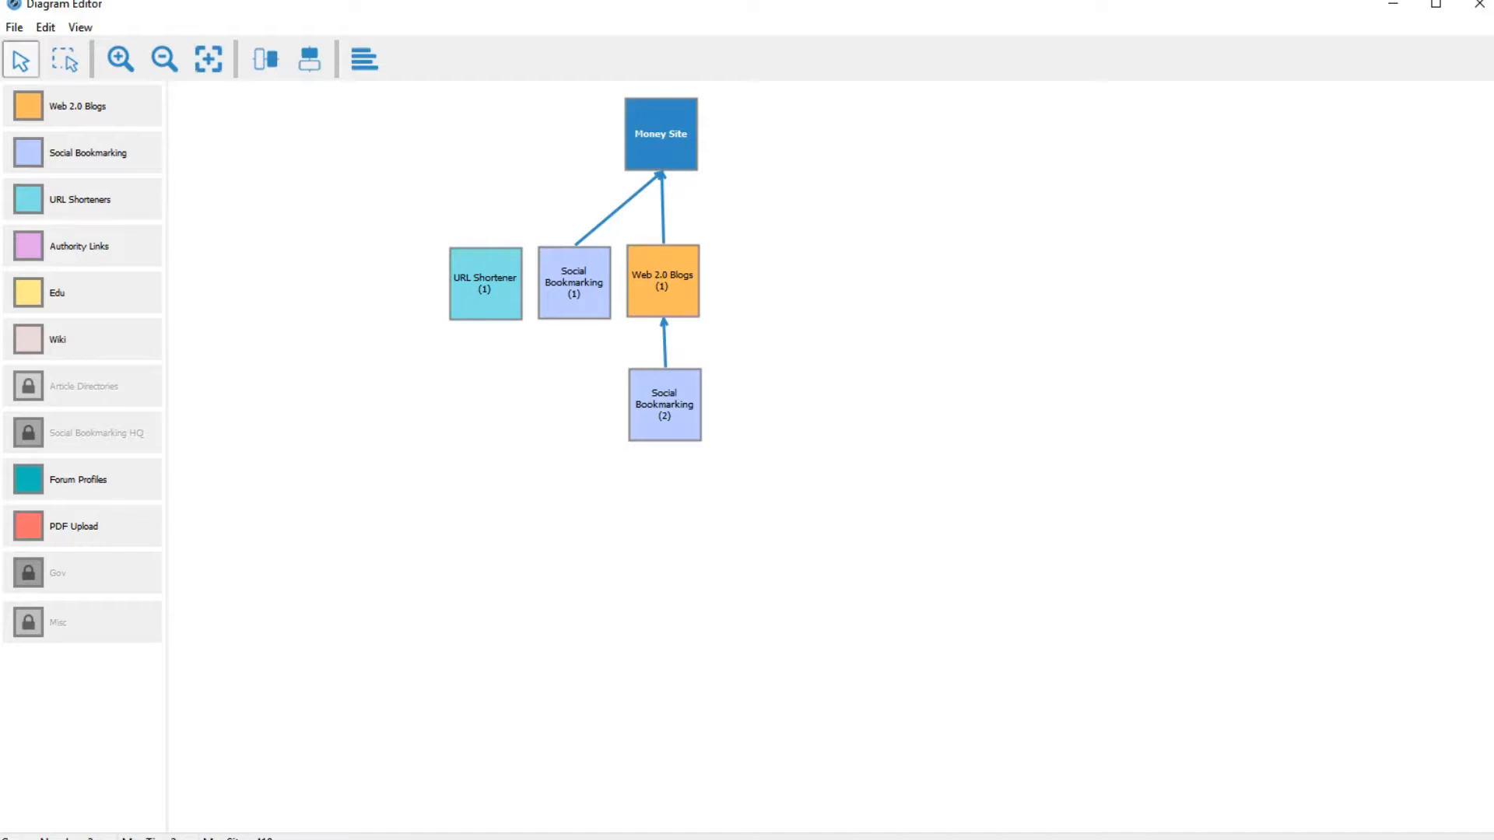
left_click_drag(485, 283, 662, 516)
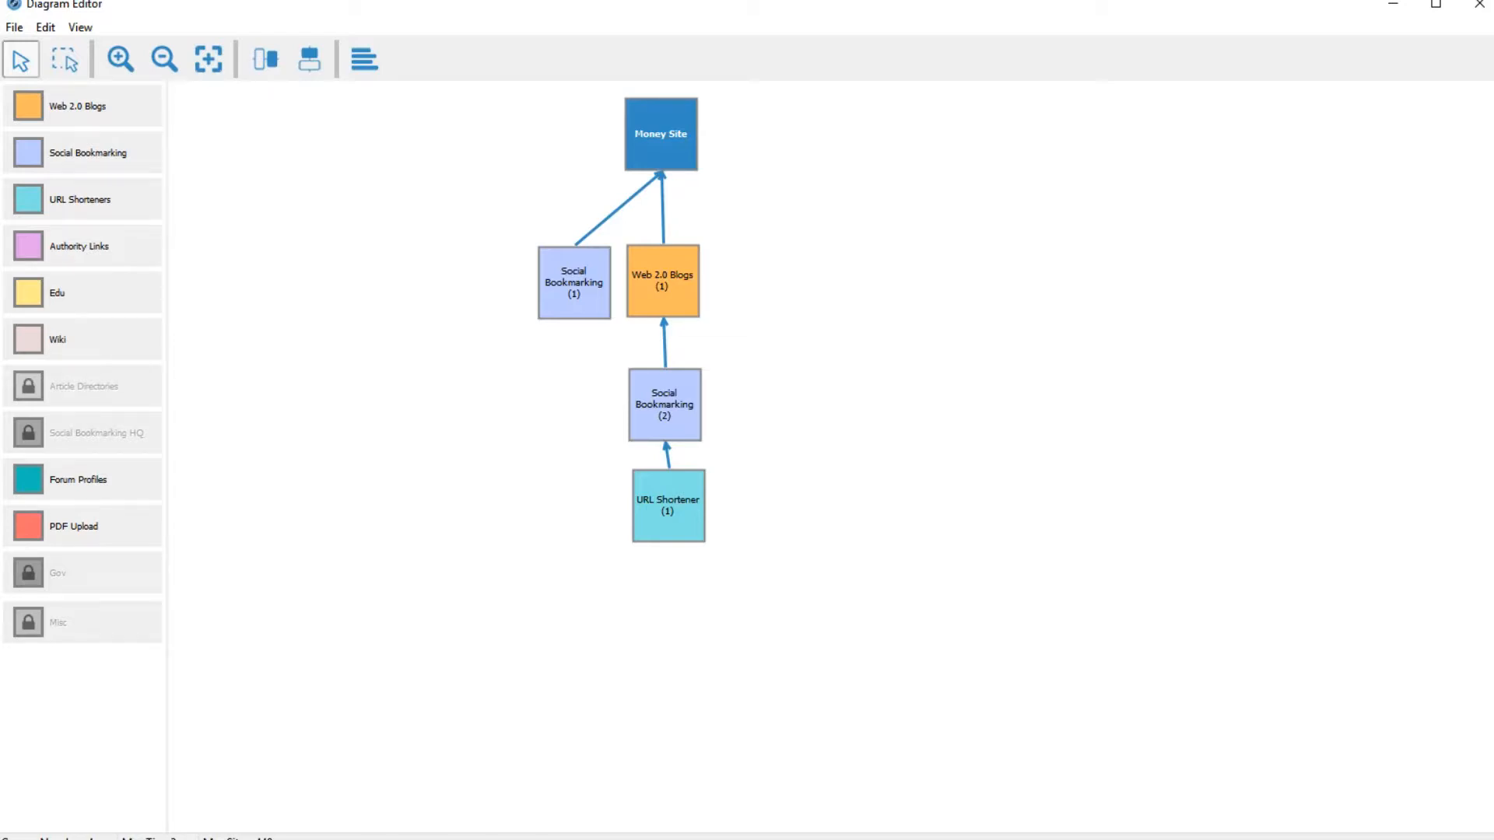
left_click_drag(668, 504, 431, 309)
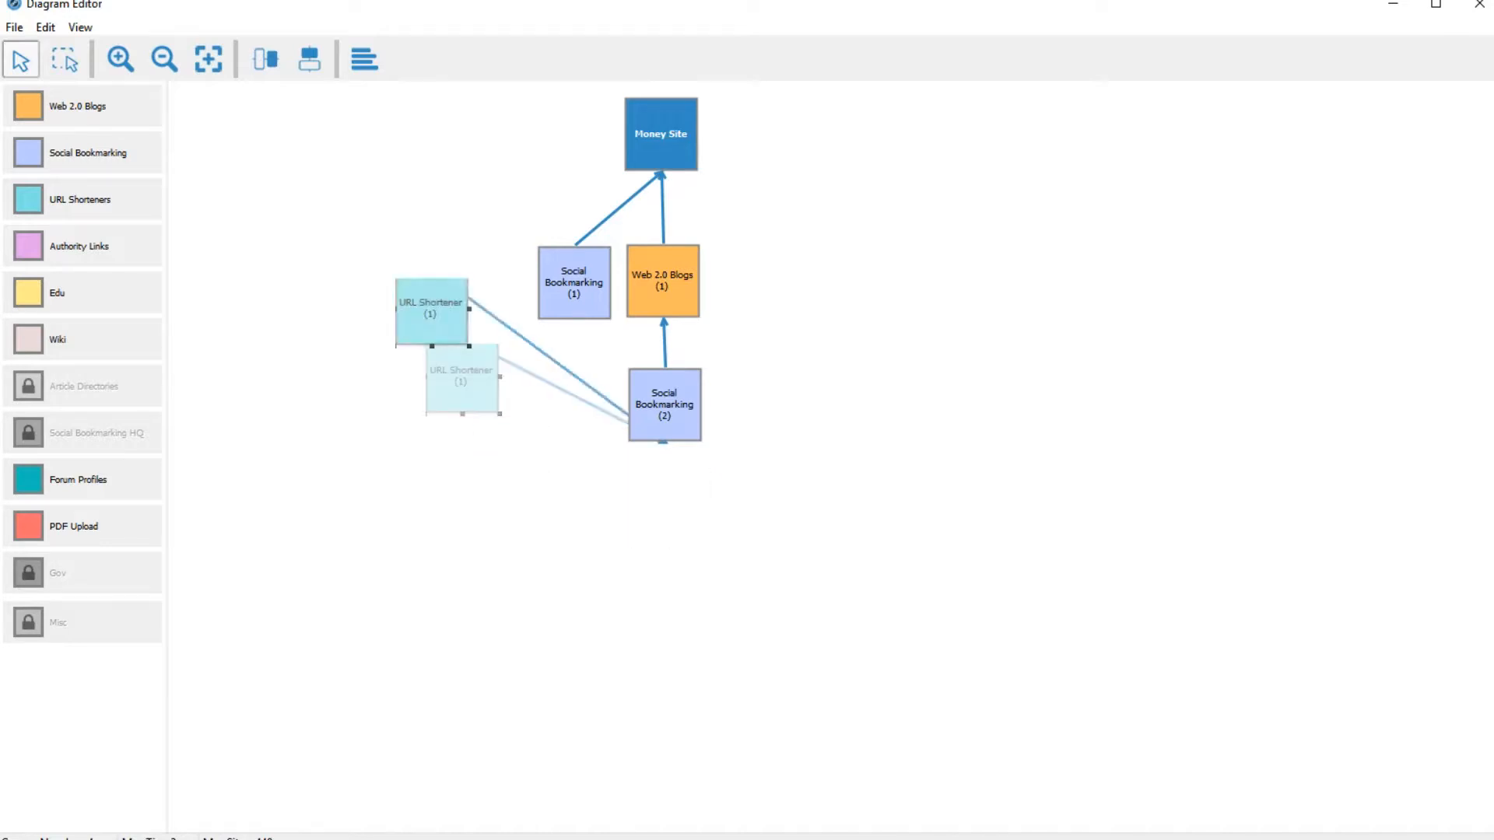
left_click_drag(431, 311, 664, 492)
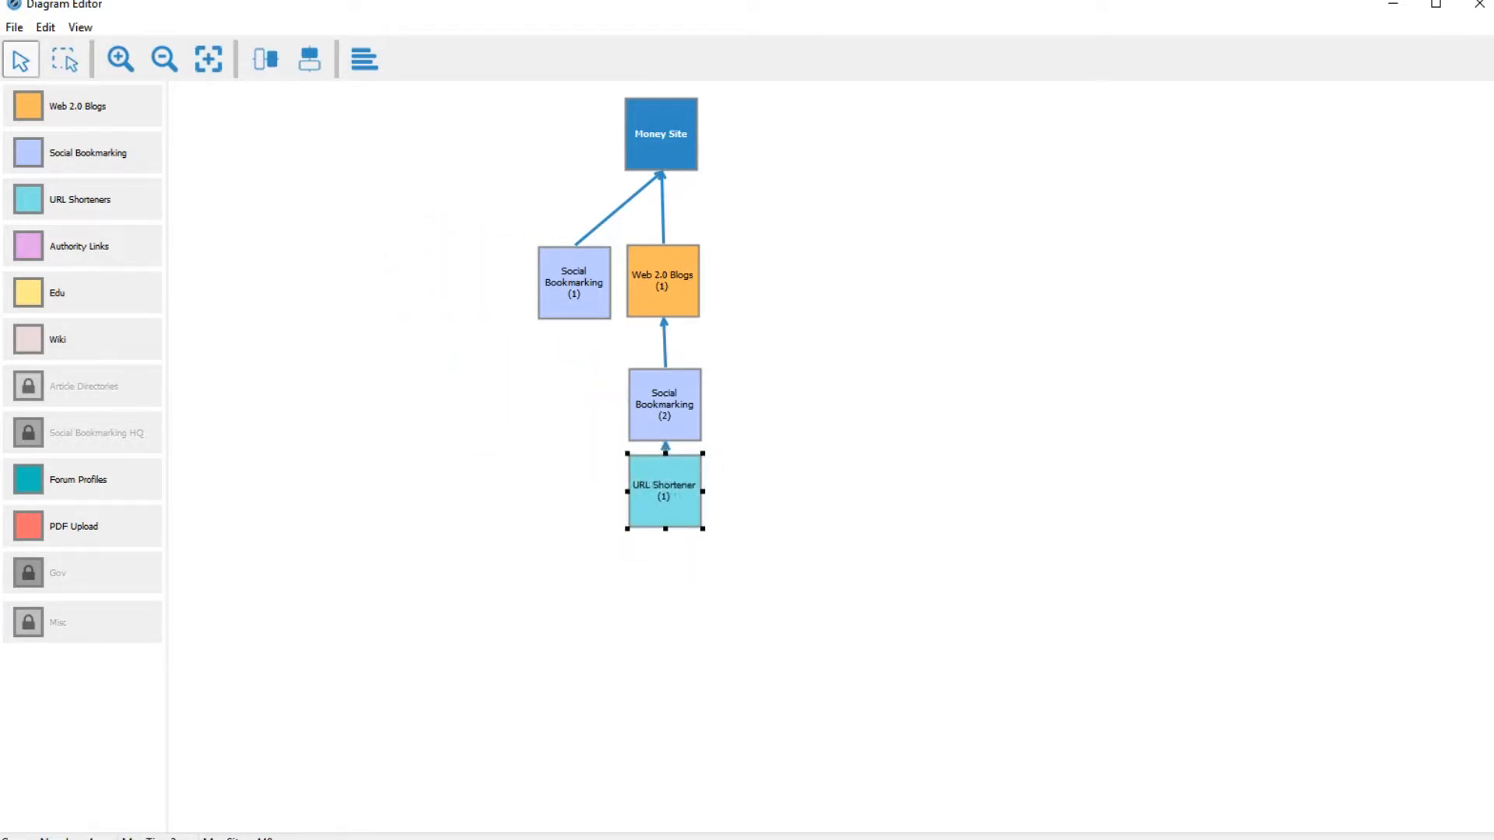
left_click_drag(663, 491, 663, 516)
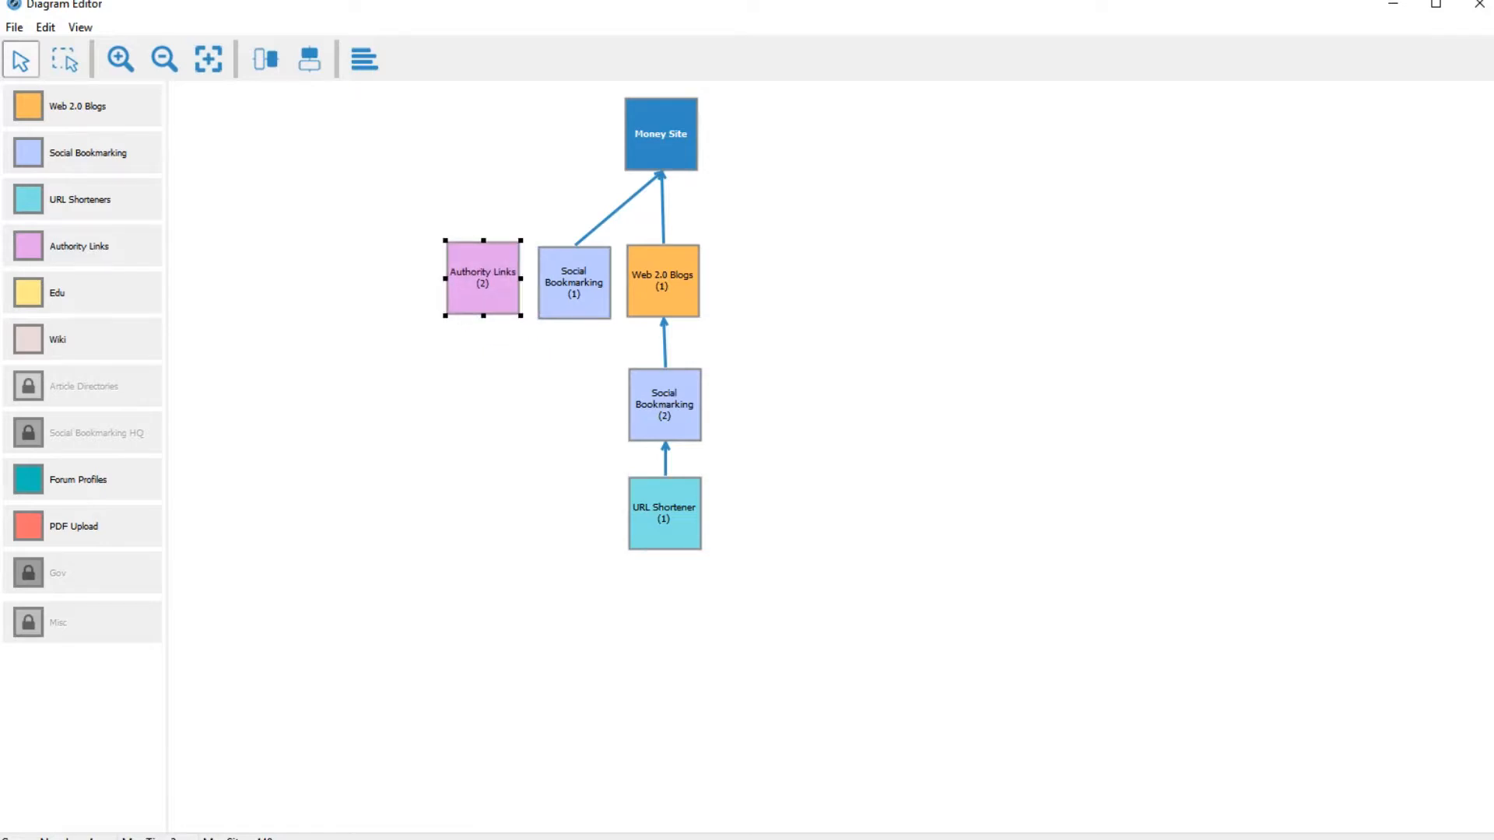
Step: Position the Authority Links (2) node left of Social Bookmarking (1), feeding Money Site
left_click_drag(489, 255, 607, 143)
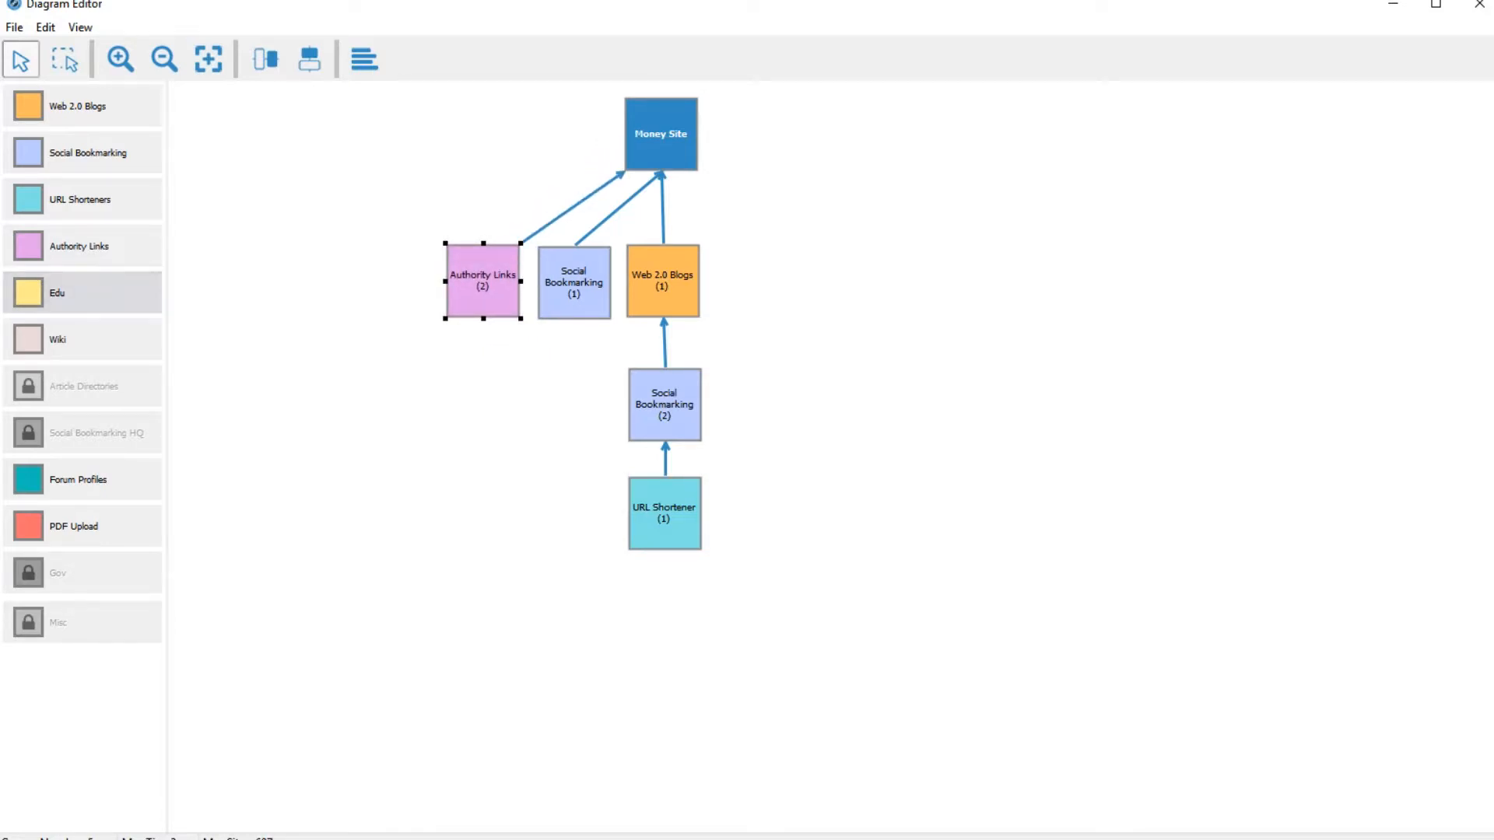
Step: Replace Authority Links (2) with Authority Links (3), placed left of Social Bookmarking (1)
left_click_drag(58, 292, 414, 305)
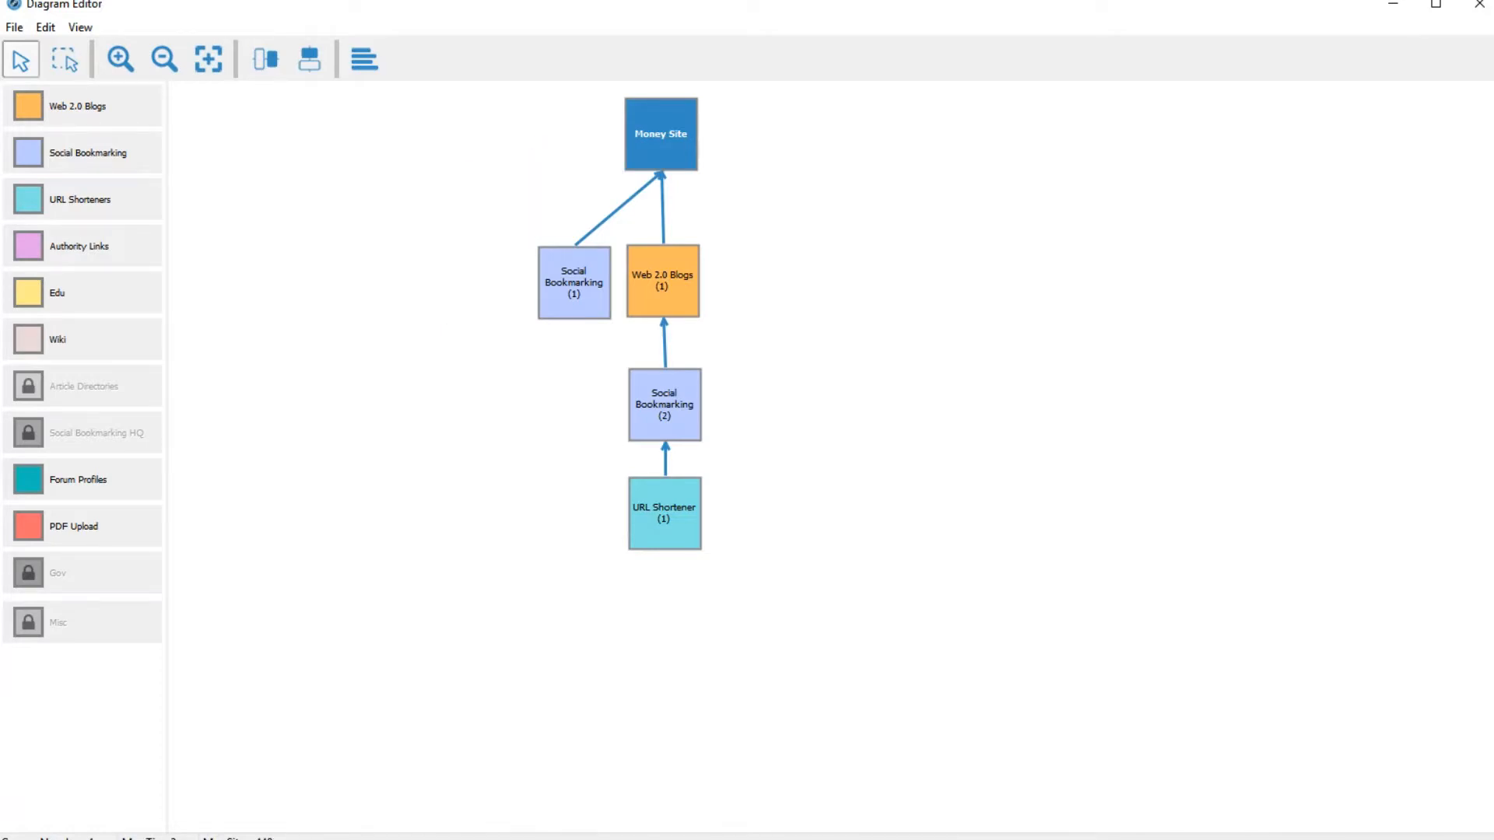
mouse_move(80, 246)
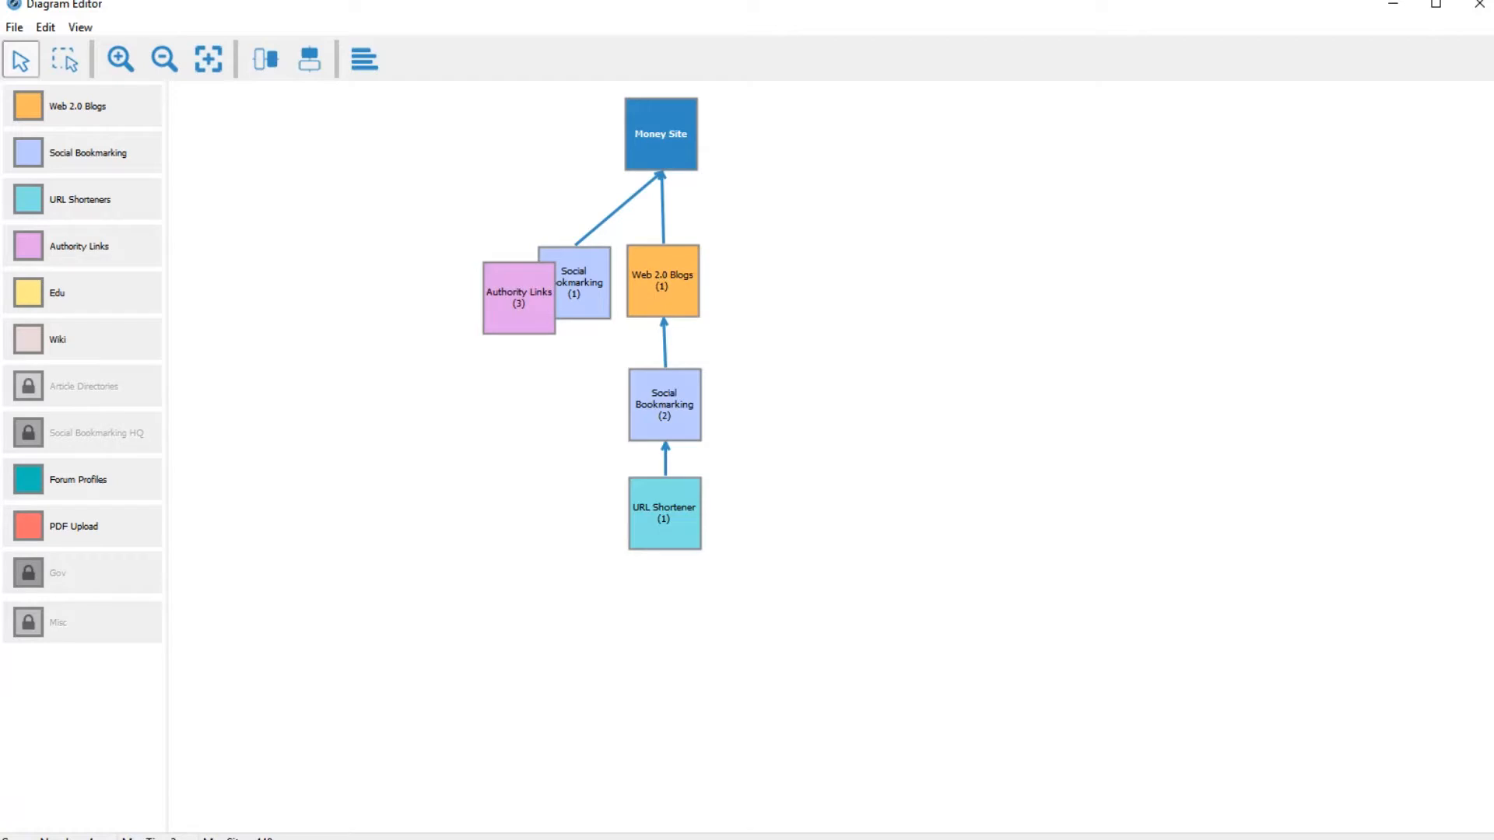
left_click_drag(518, 294, 486, 281)
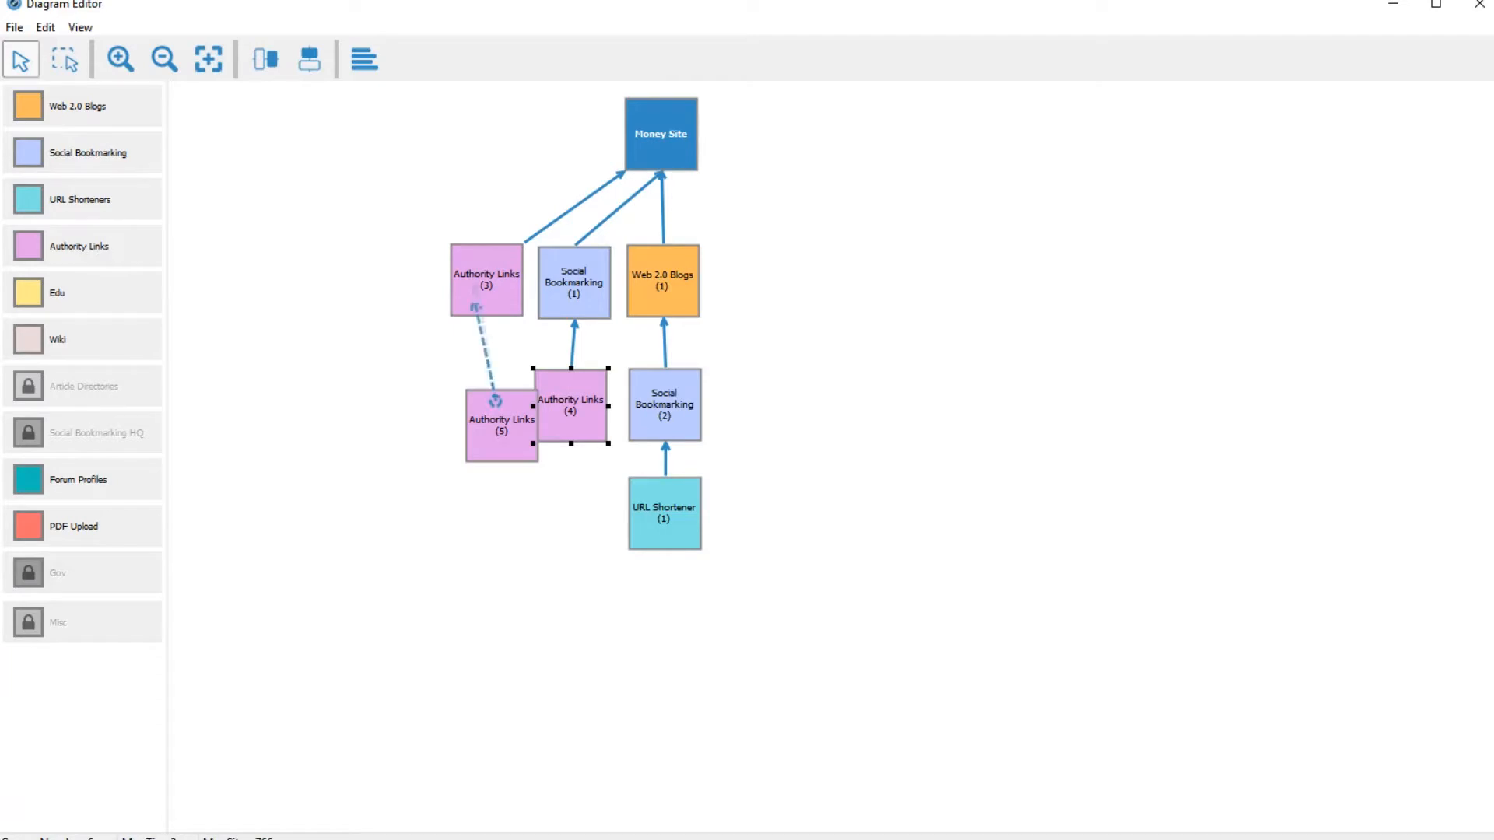
Step: Link Authority Links (5) beneath Authority Links (3) and remove Authority Links (4)
left_click_drag(570, 409, 481, 405)
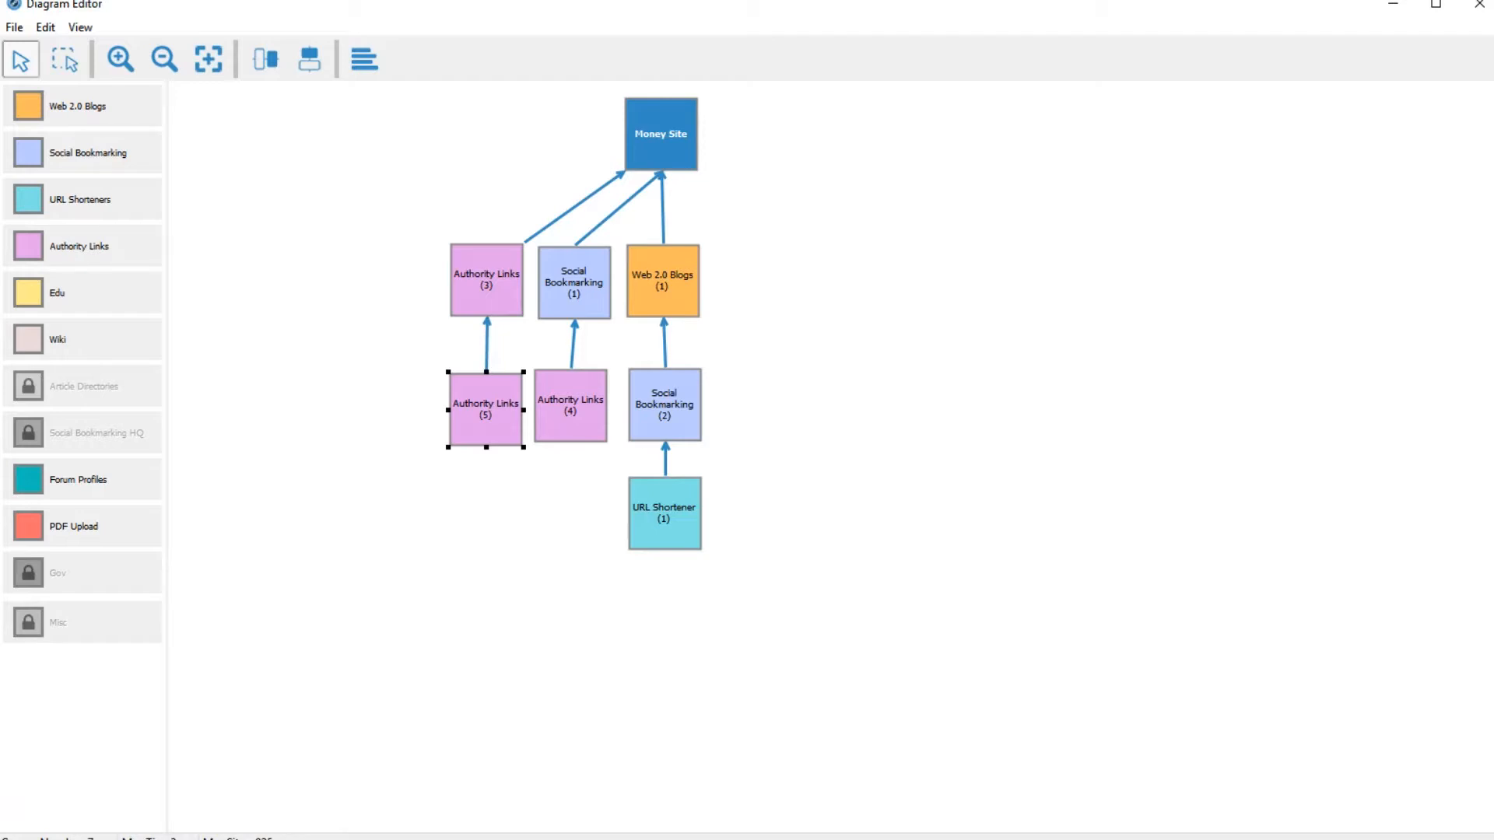
left_click(569, 408)
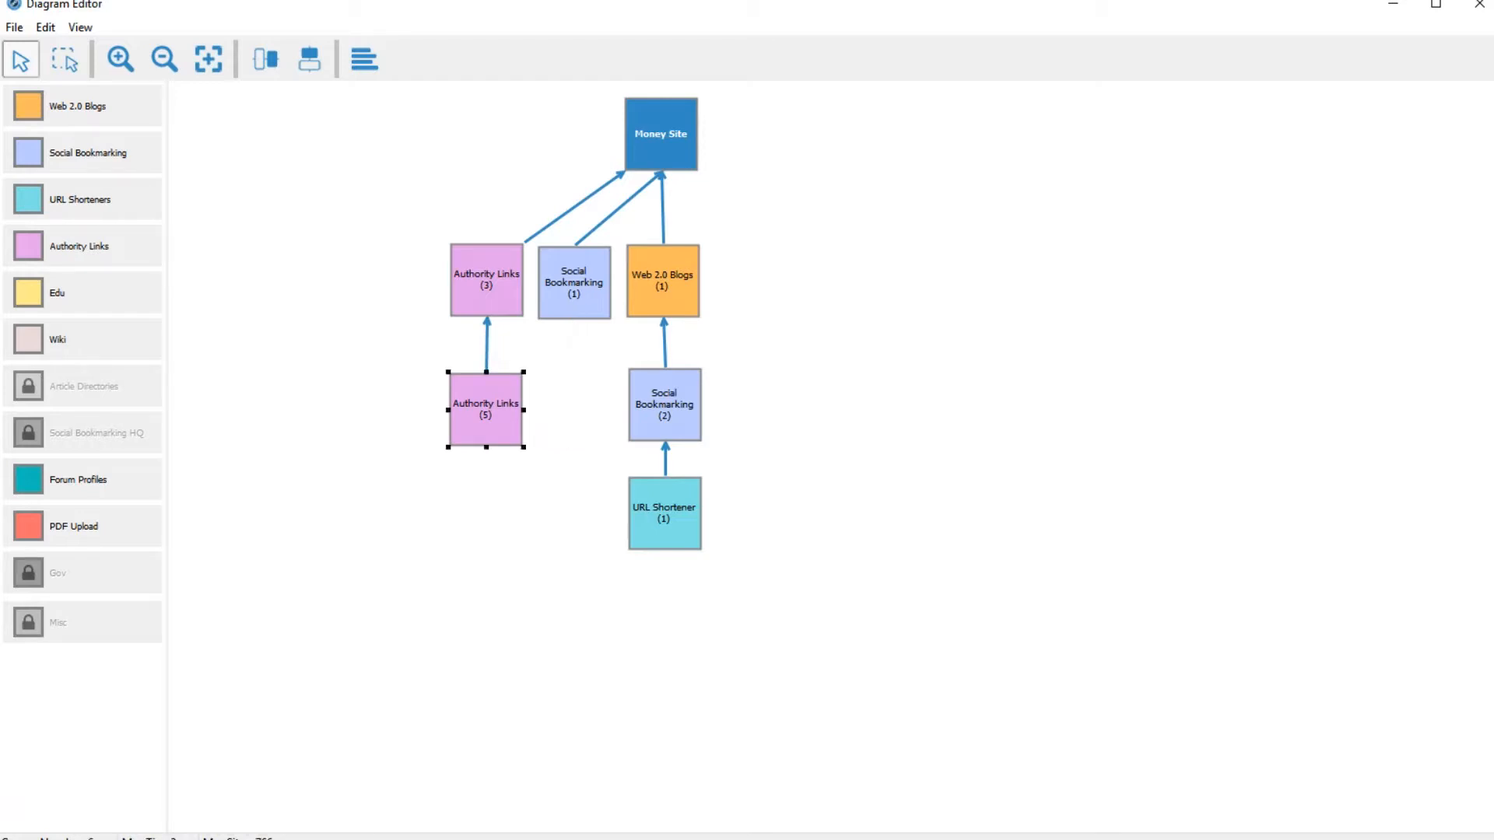
left_click_drag(485, 409, 490, 401)
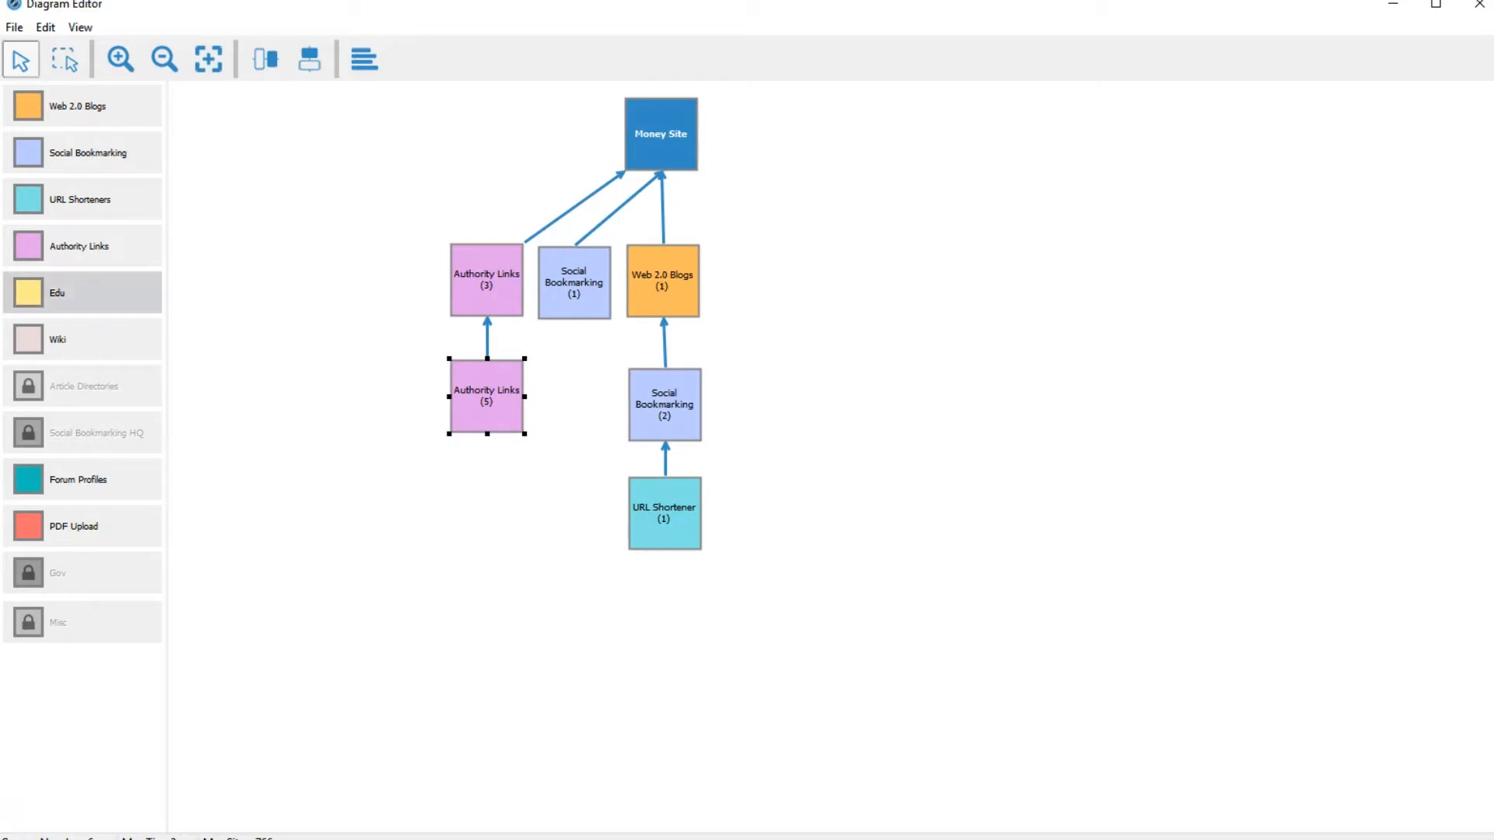
Step: Place Edu (3) feeding Money Site and link Wiki (2) to Web 2.0 Blogs (1)
left_click(58, 292)
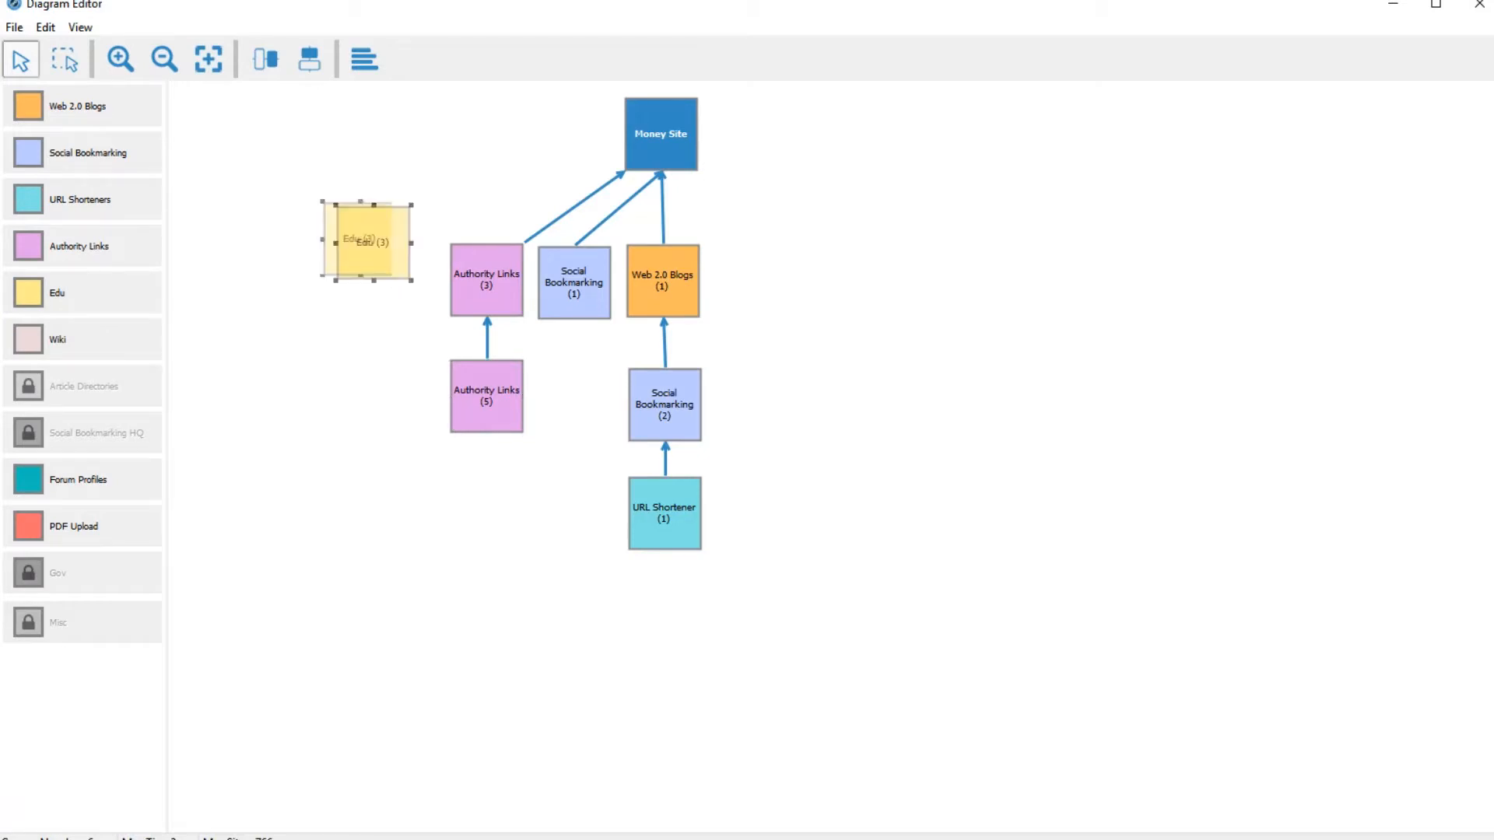
left_click_drag(364, 240, 394, 282)
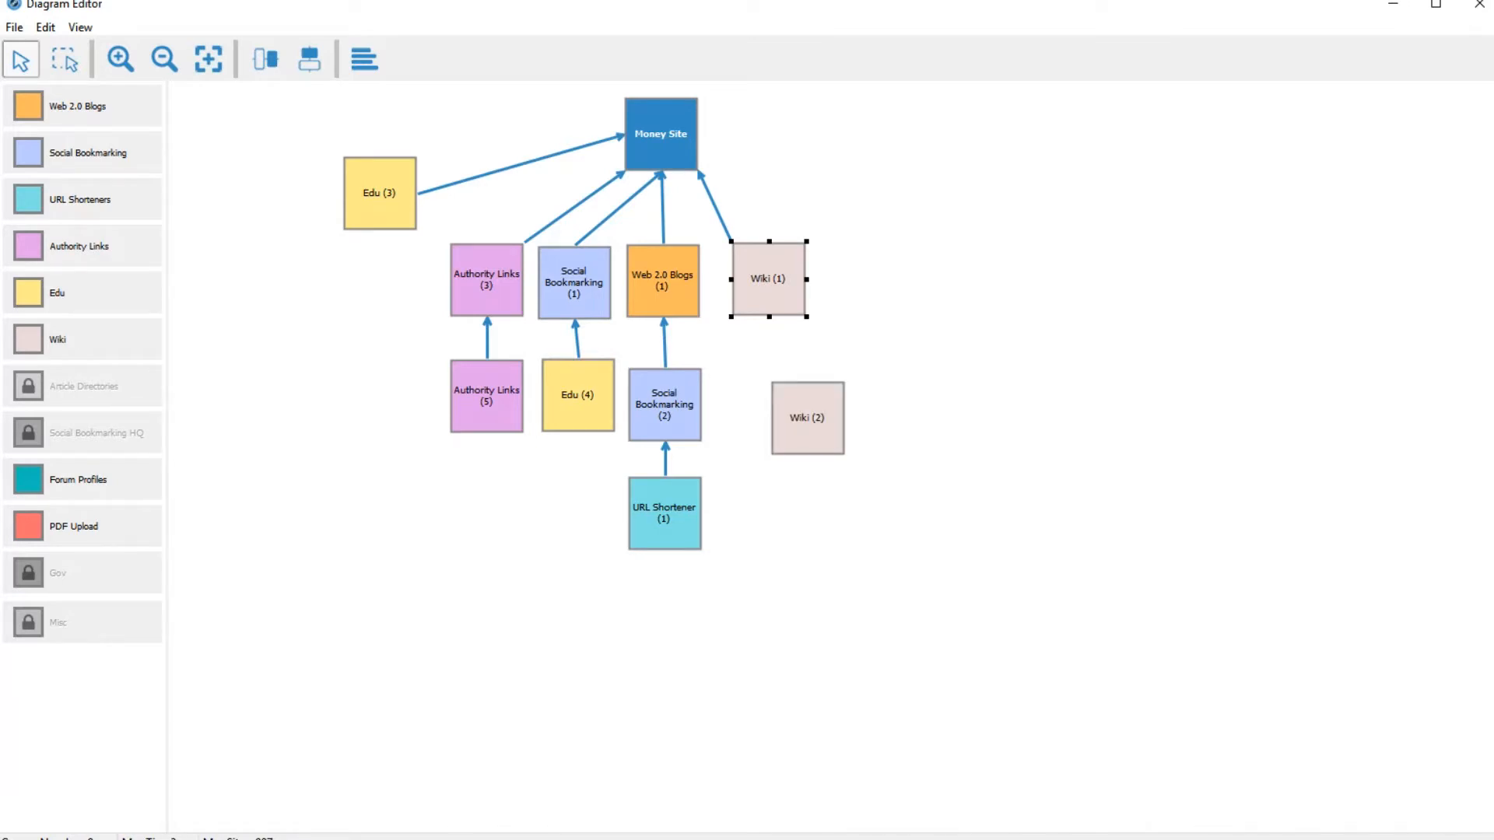
left_click_drag(808, 417, 772, 398)
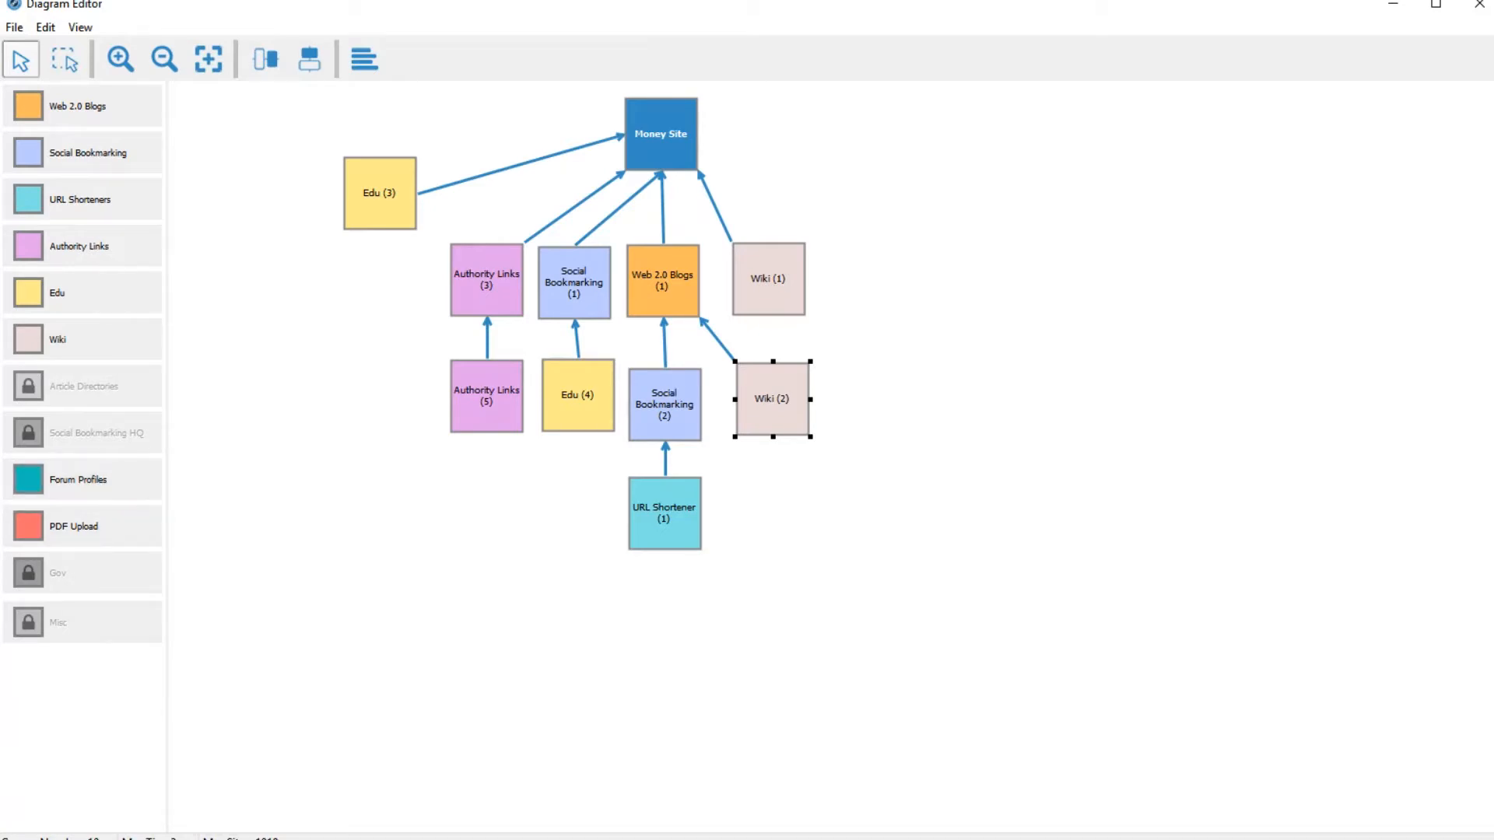
Step: Add Forum Profiles (1) feeding Authority Links (3) and Forum Profiles (2) feeding Edu (3)
left_click_drag(78, 480, 389, 394)
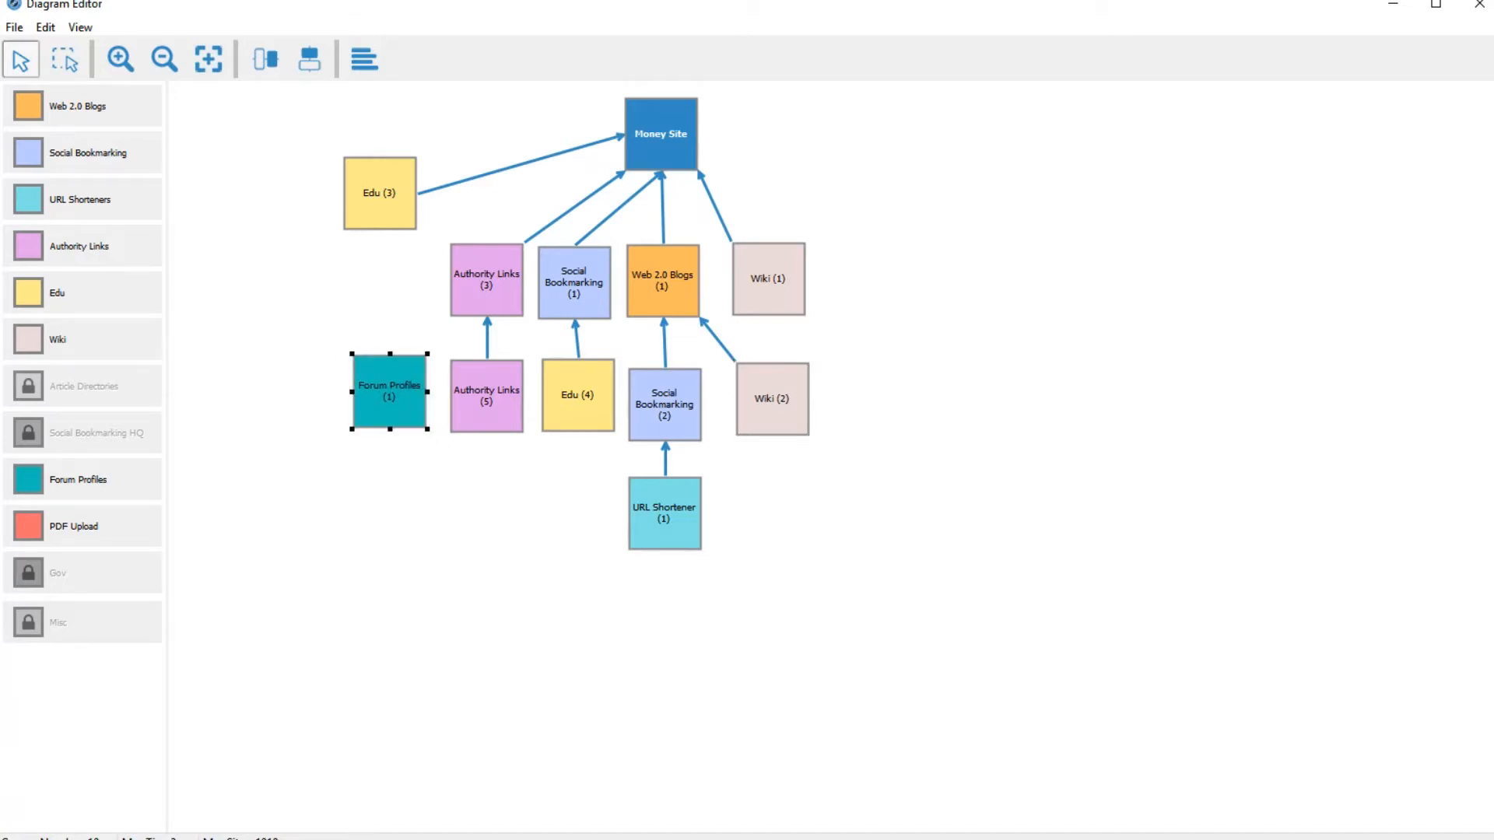
left_click_drag(389, 393, 380, 389)
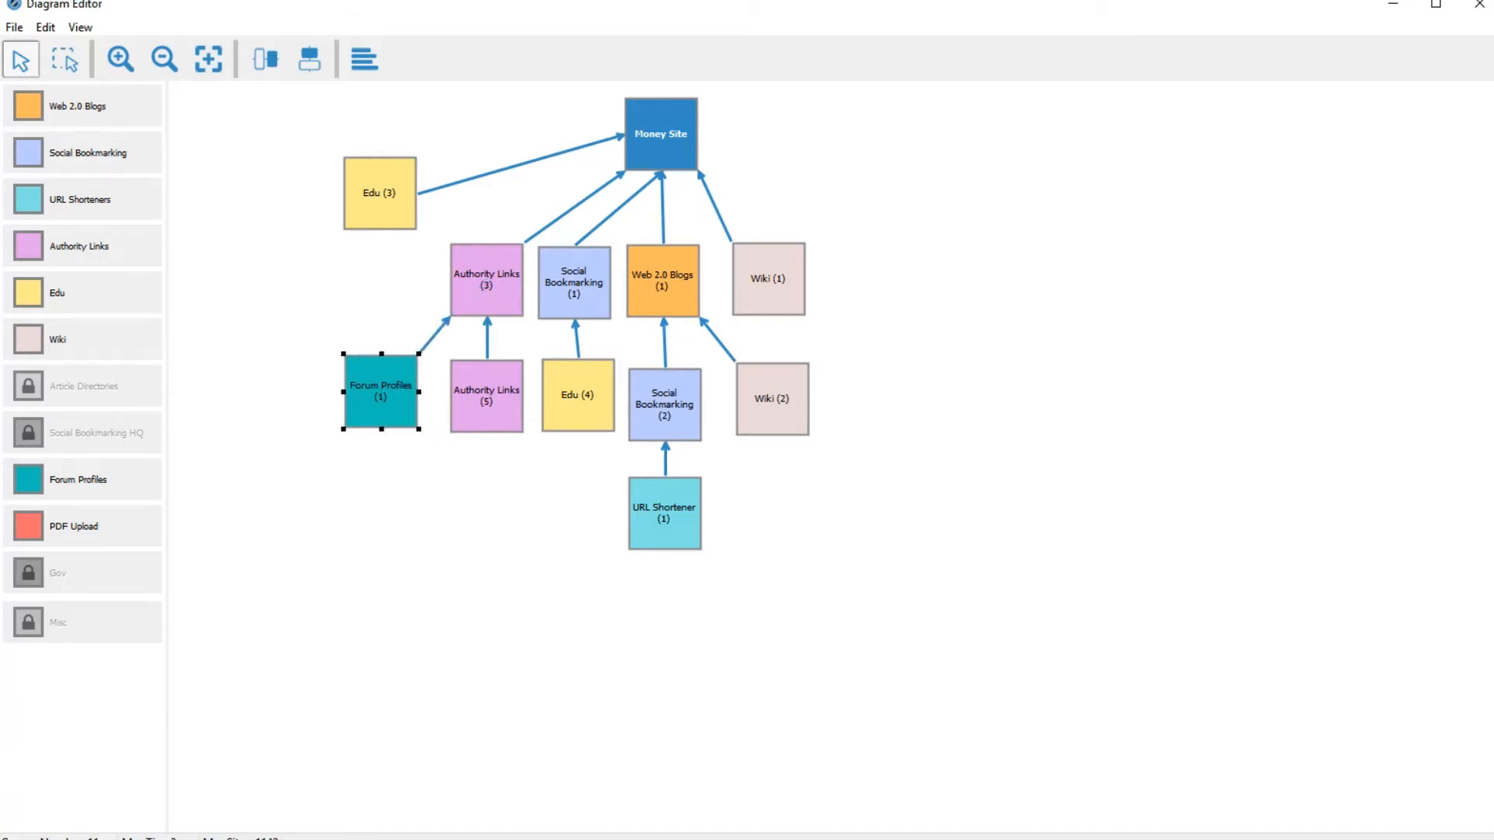
left_click_drag(380, 367, 370, 215)
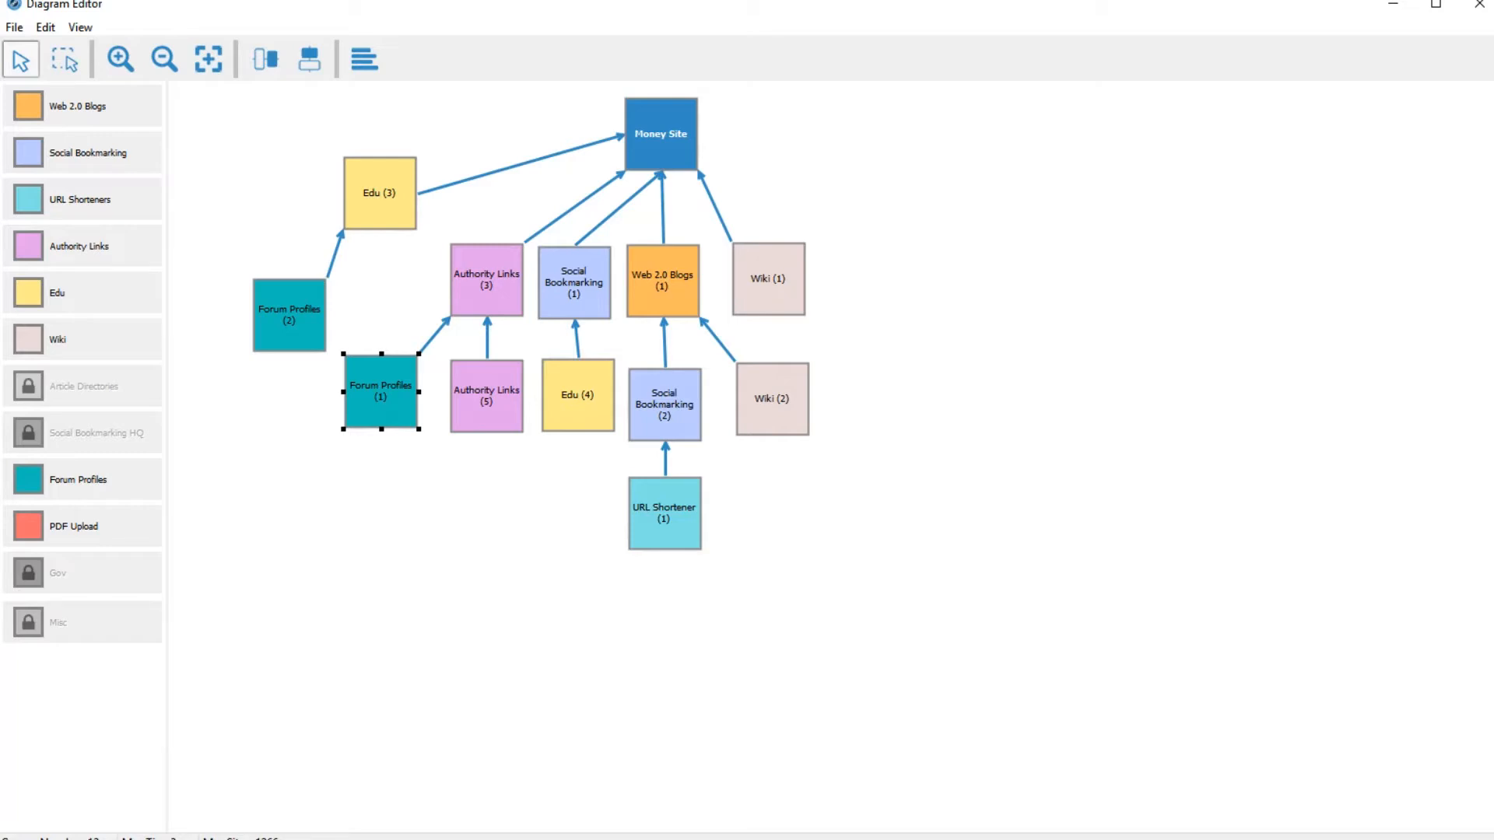
mouse_move(73, 526)
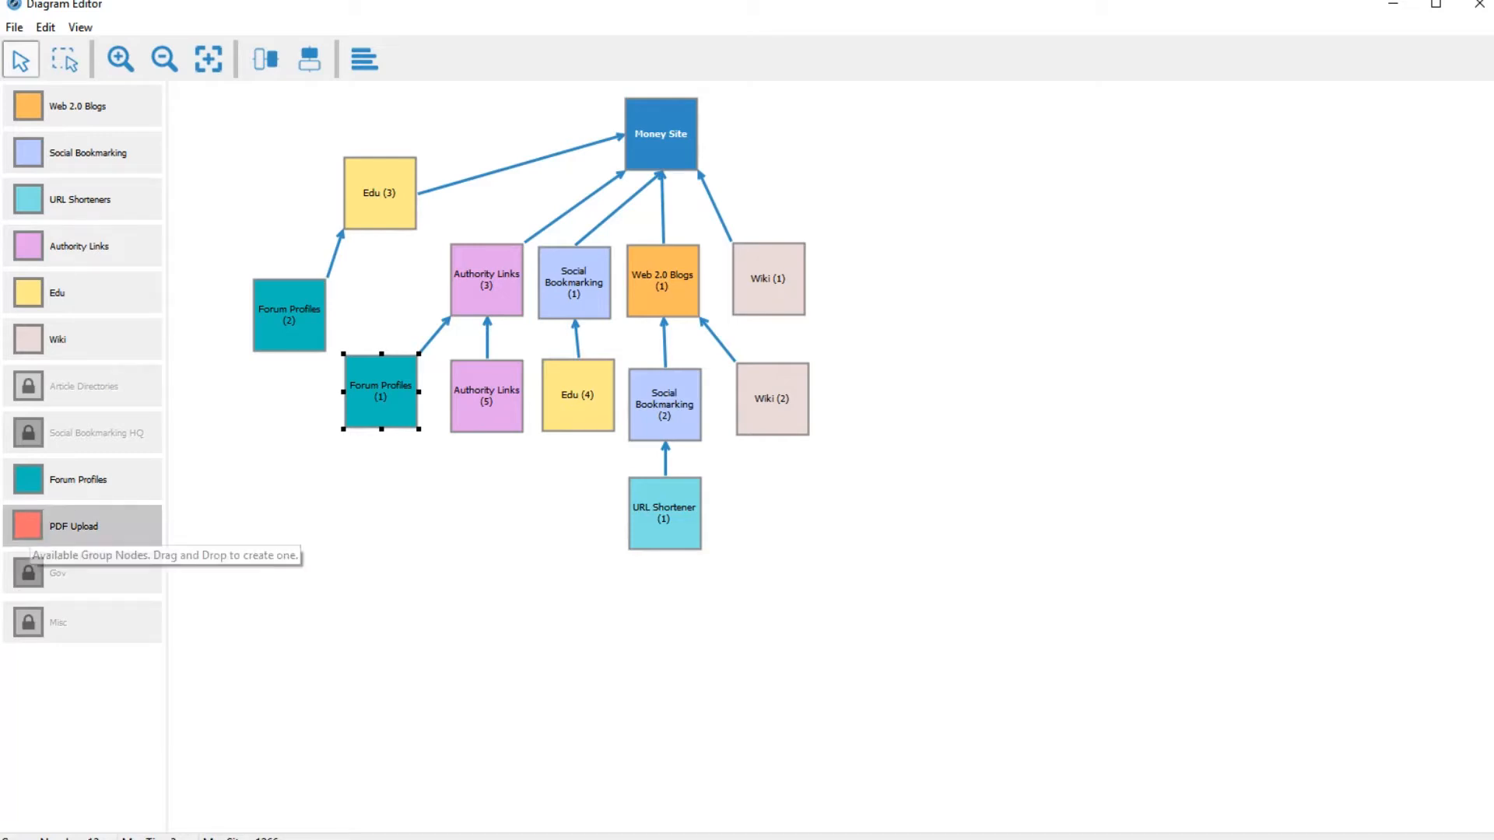